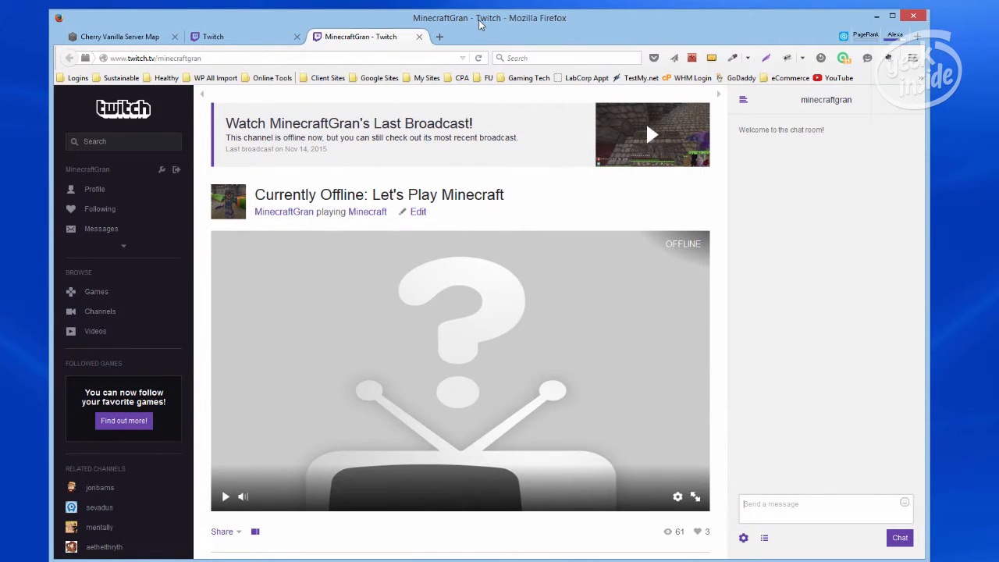
mouse_move(356, 246)
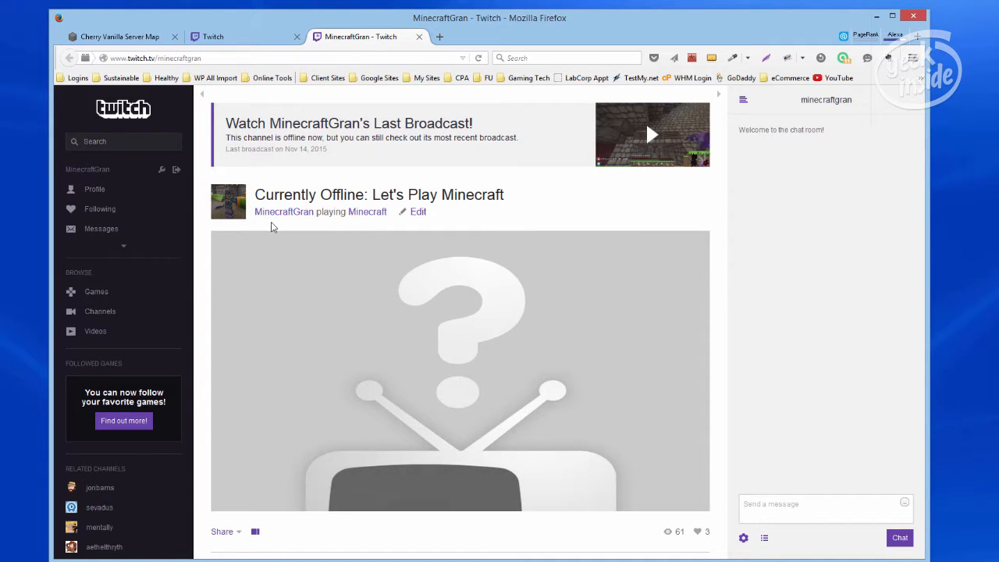
mouse_move(202, 254)
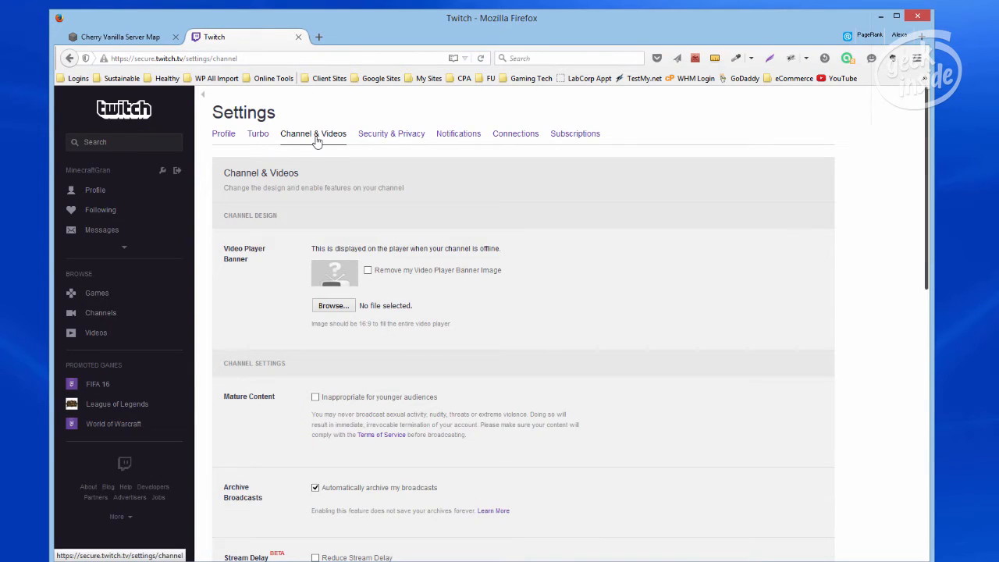
Tick 'Remove my Video Player Banner Image' and choose offline.jpg as the new banner file.
click(316, 269)
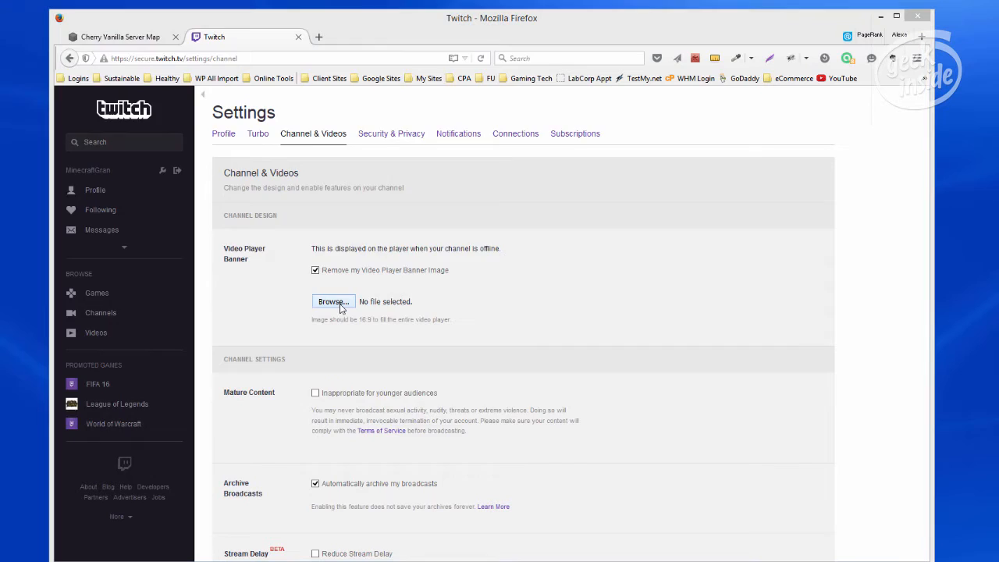
click(331, 302)
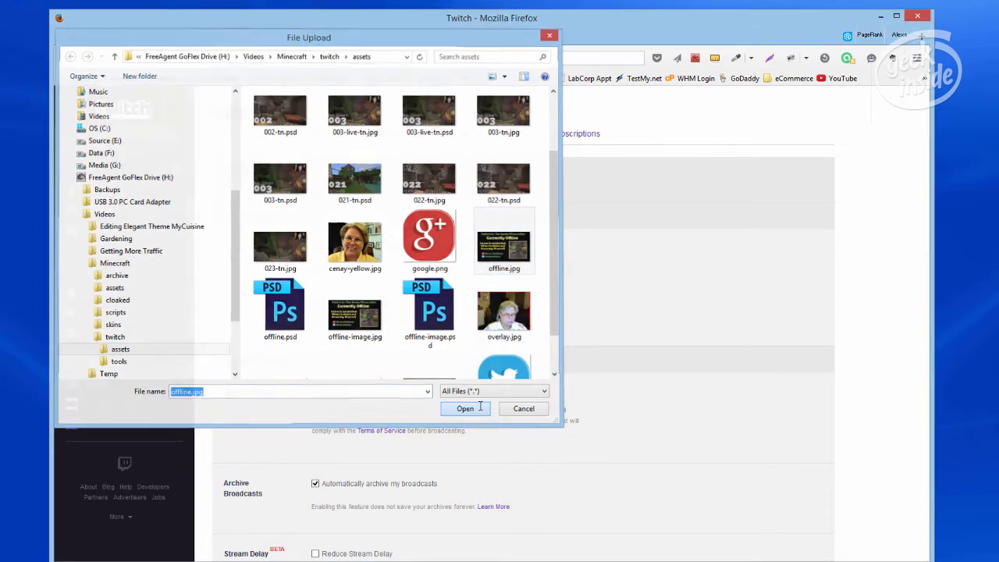
click(466, 409)
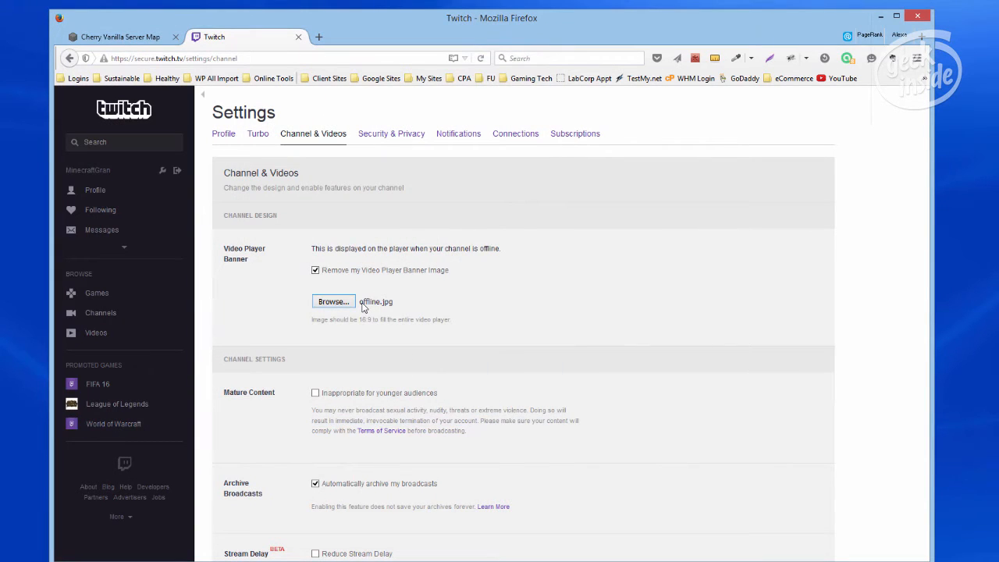
click(333, 302)
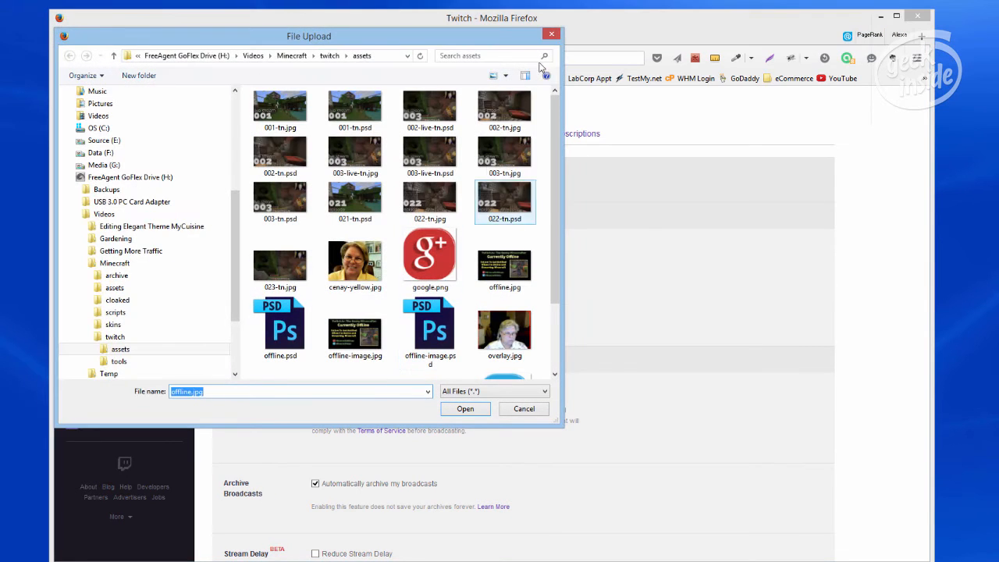
click(465, 409)
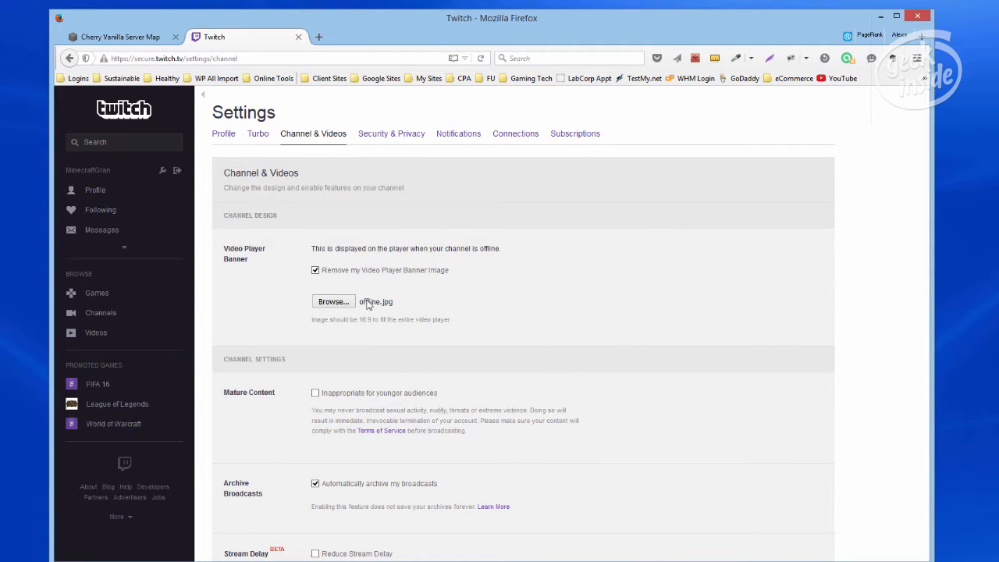
Save the Channel & Videos settings with the new offline.jpg banner.
scroll(down, 3)
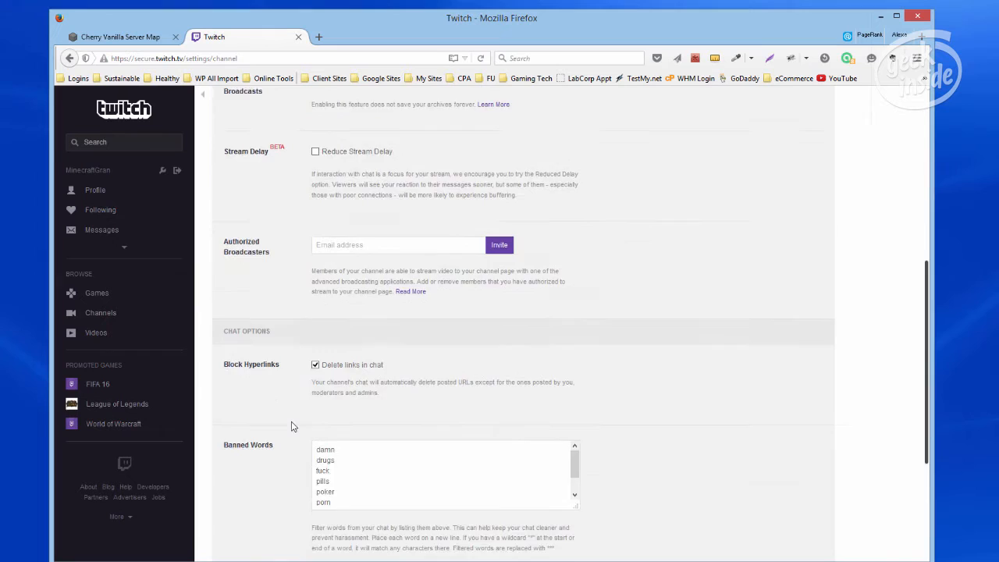
click(253, 515)
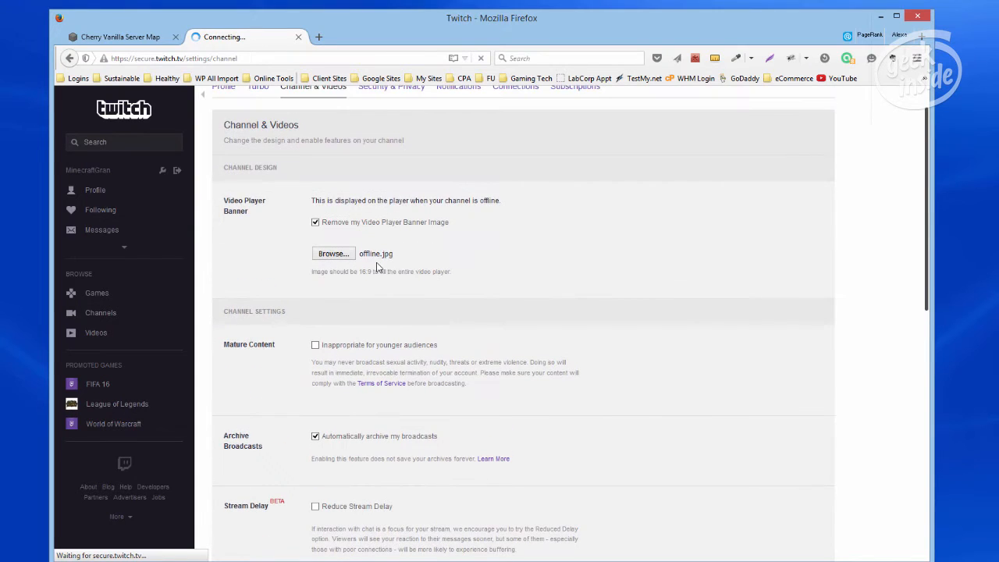
mouse_move(367, 267)
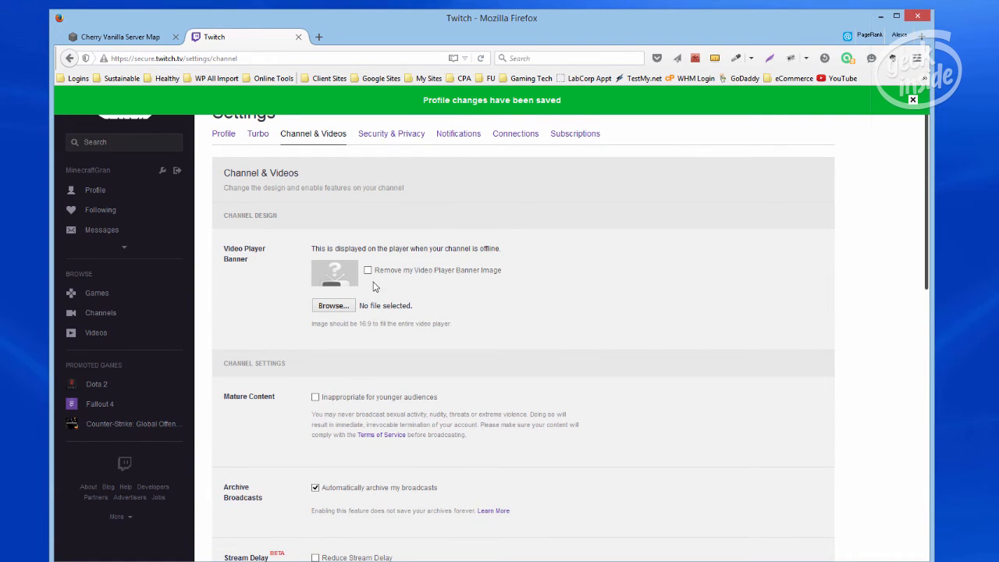
Close the green 'Profile changes have been saved' notice.
click(912, 100)
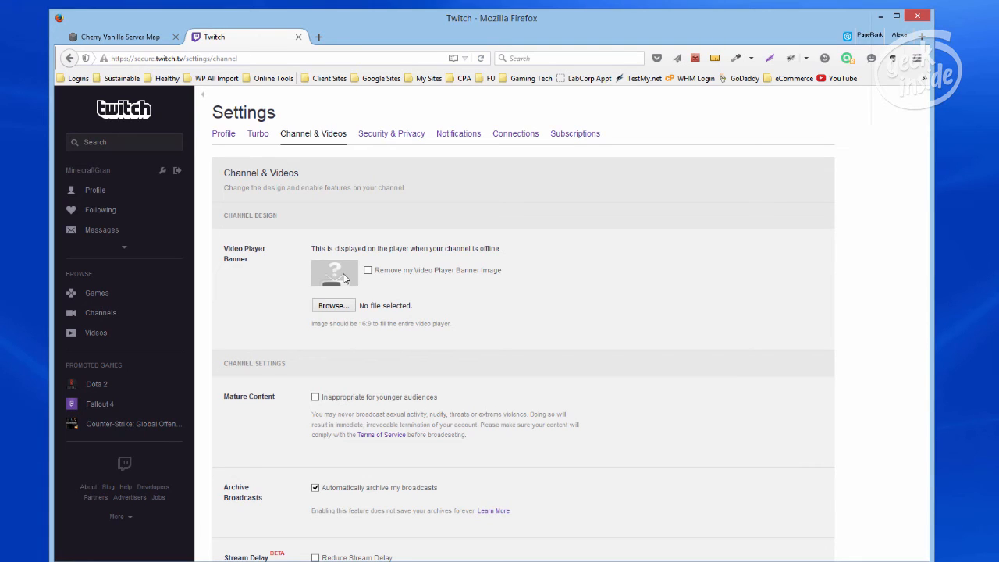
mouse_move(338, 279)
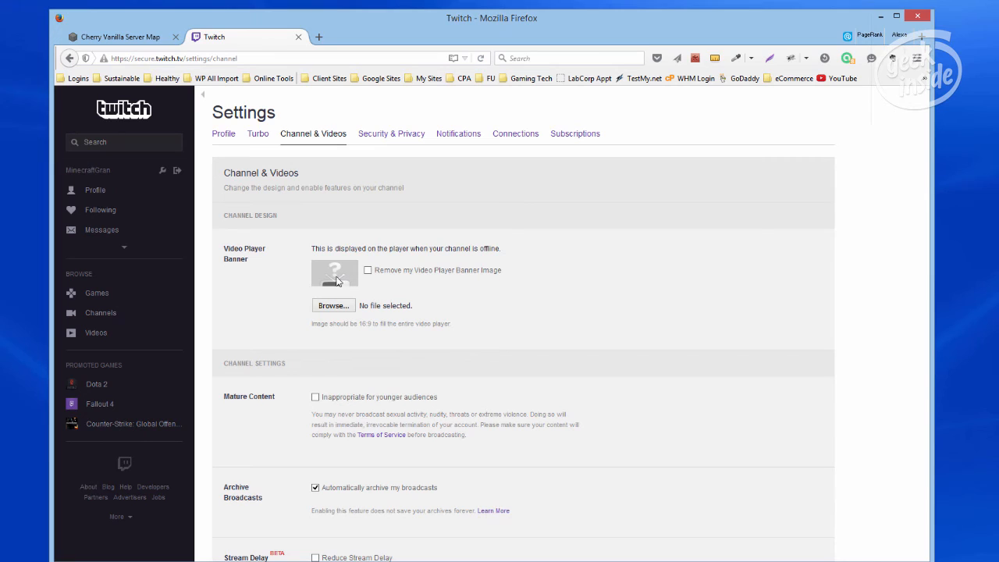
mouse_move(309, 218)
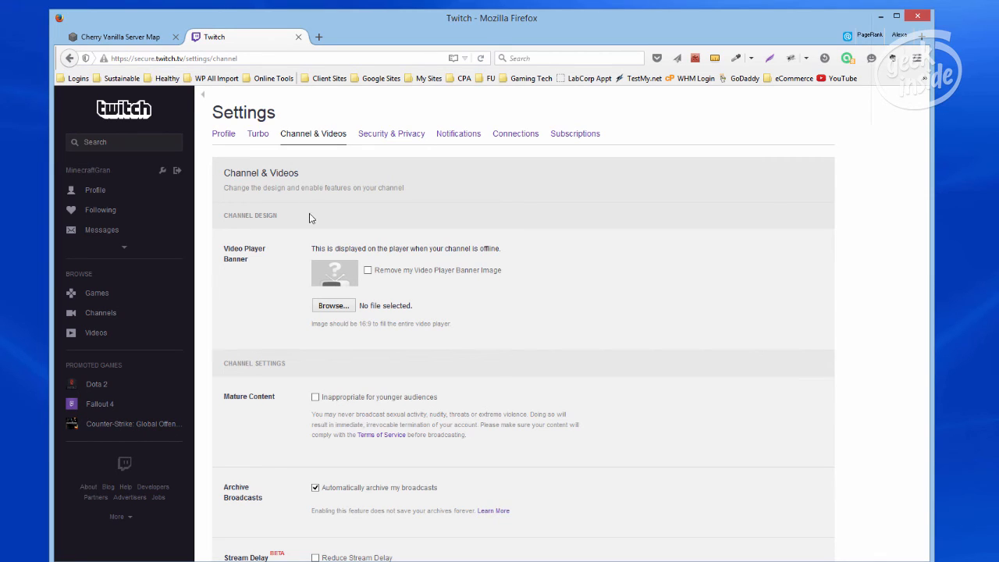